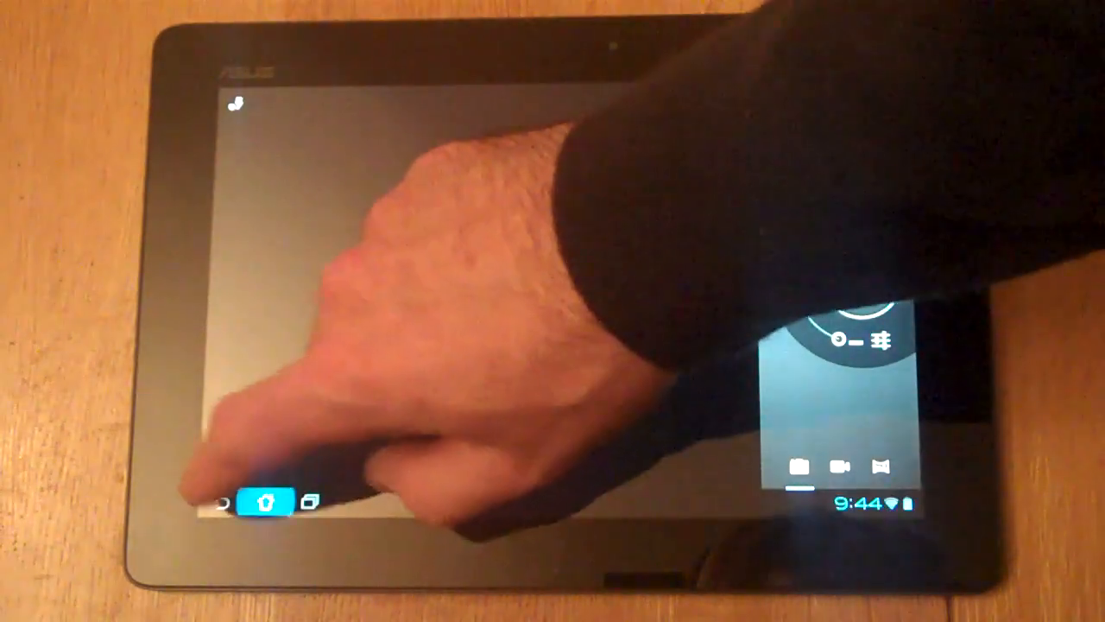
- Leave the Camera app and return to the tree-wallpaper home screen
{"action": "left_click", "coordinate": [261, 504]}
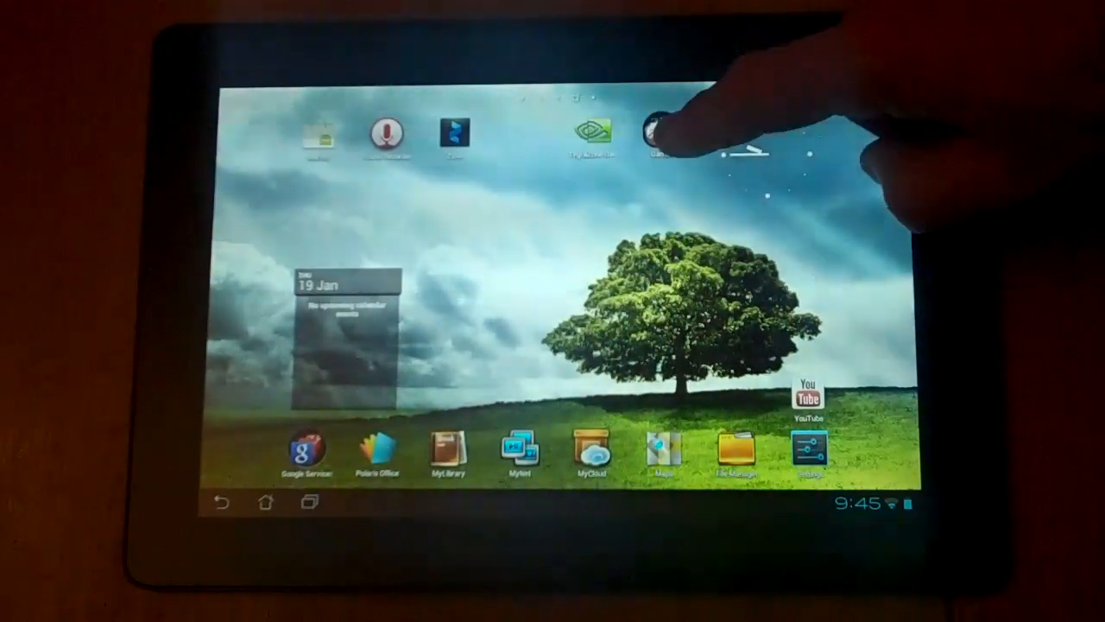
- Pick up a game shortcut from the top row to group it into a folder
{"action": "left_click", "coordinate": [667, 138]}
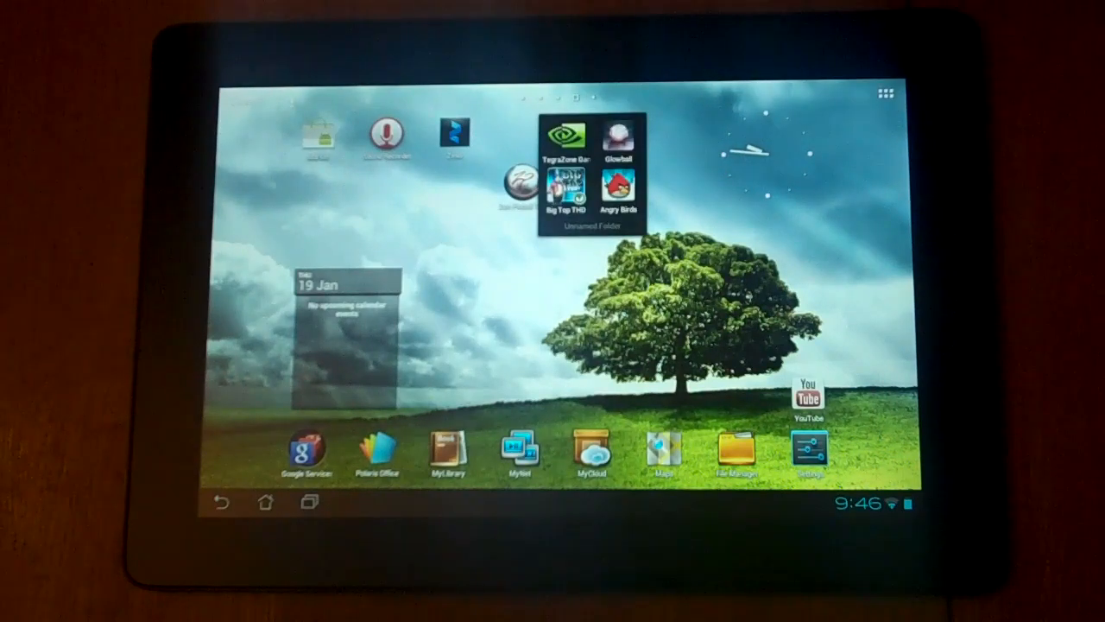
- Tap the screen, bringing up the sepia plant photo in Gallery's editor
{"action": "left_click", "coordinate": [587, 231]}
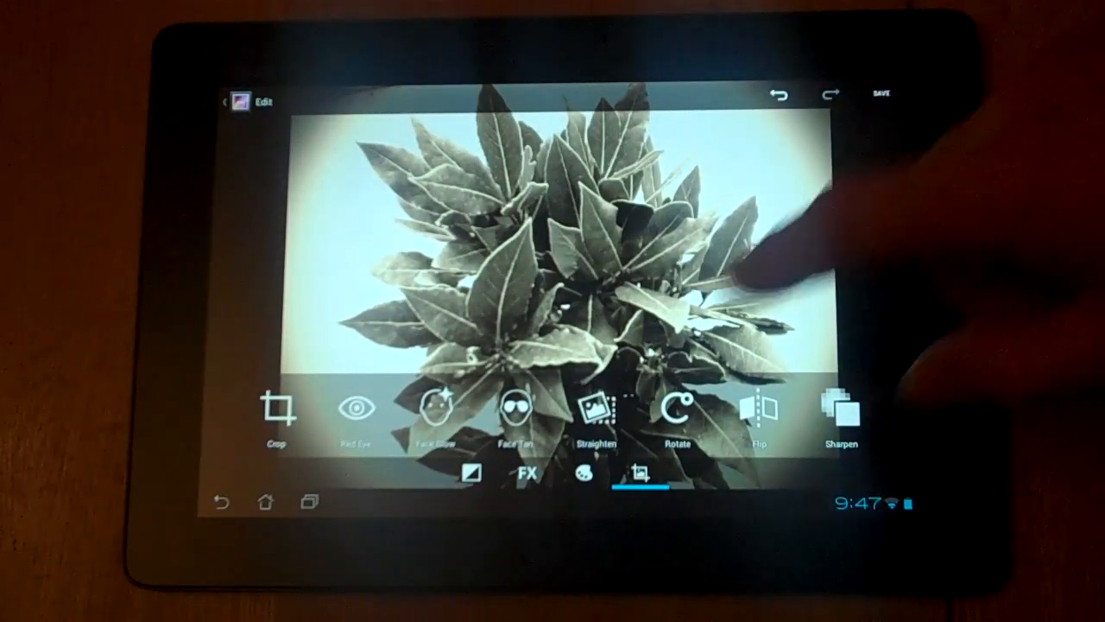
- Leave Gallery's photo editor for the camera viewfinder
{"action": "left_click", "coordinate": [593, 412]}
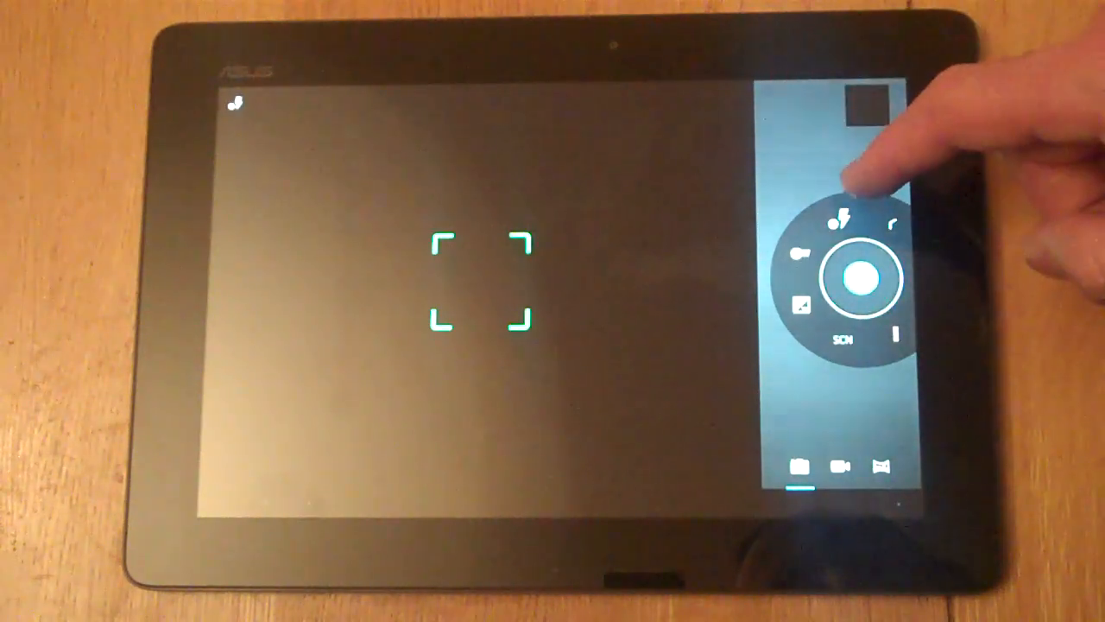
- Open the camera's exposure compensation list and choose an exposure value
{"action": "left_click", "coordinate": [843, 220]}
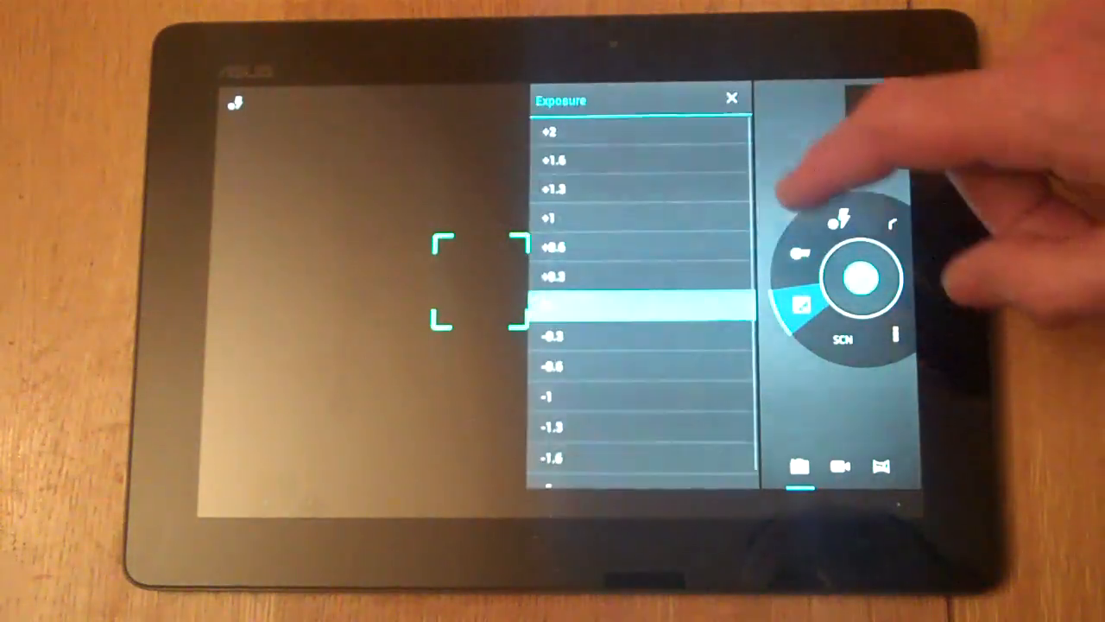
{"action": "left_click", "coordinate": [841, 345]}
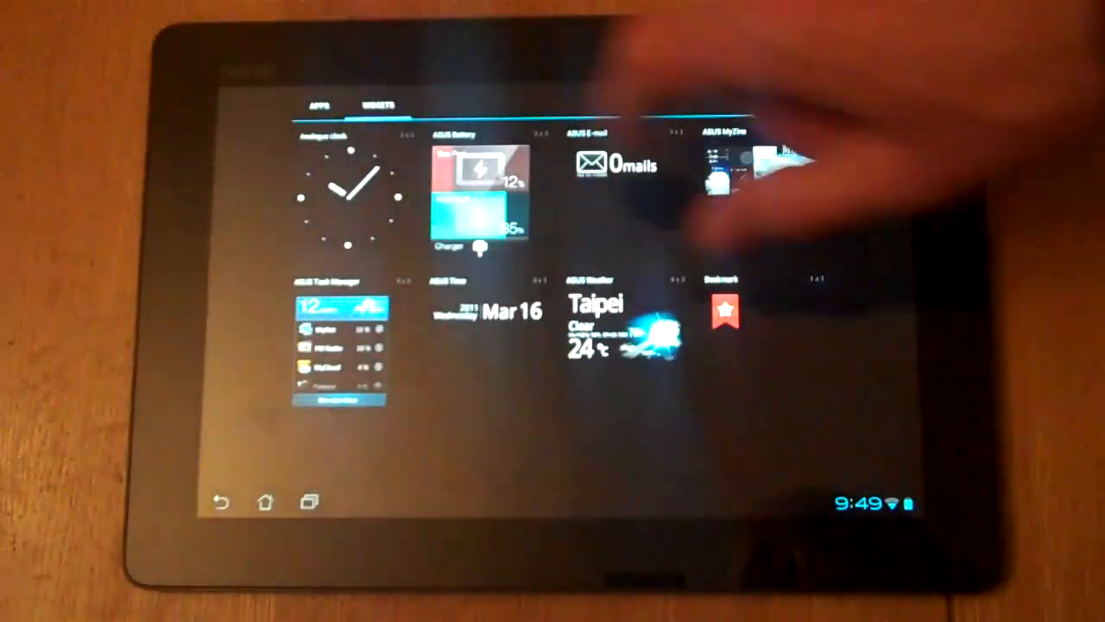
- Switch the launcher from the Widgets catalogue to the full Apps grid
{"action": "left_click", "coordinate": [317, 106]}
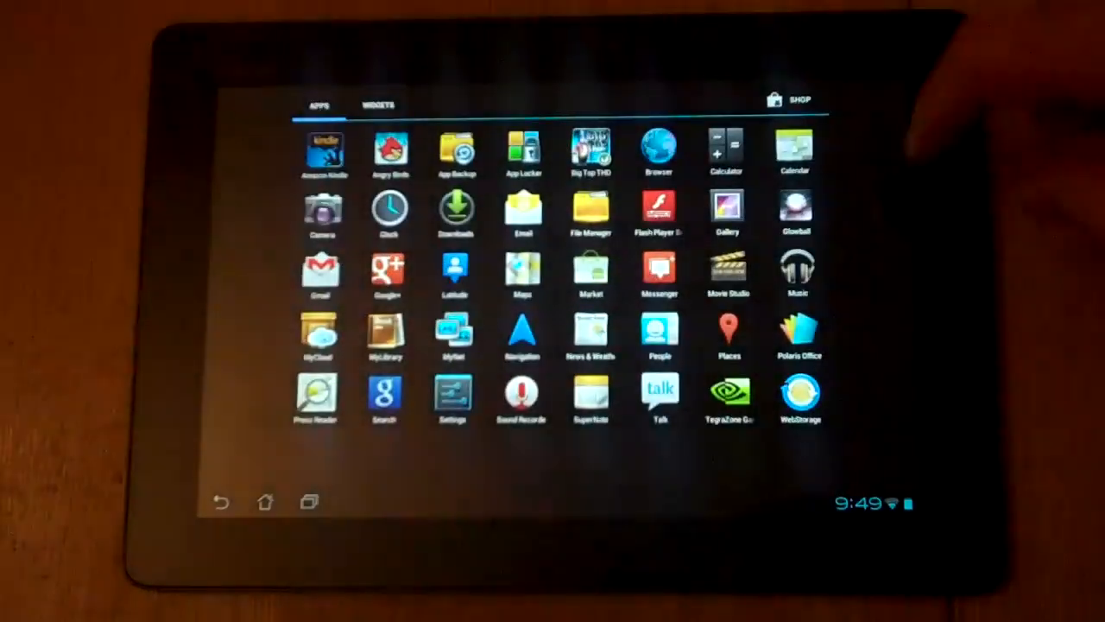
- Place a Messenger shortcut and a Browser bookmarks widget, dismissing the browser prompt
{"action": "left_click", "coordinate": [373, 105]}
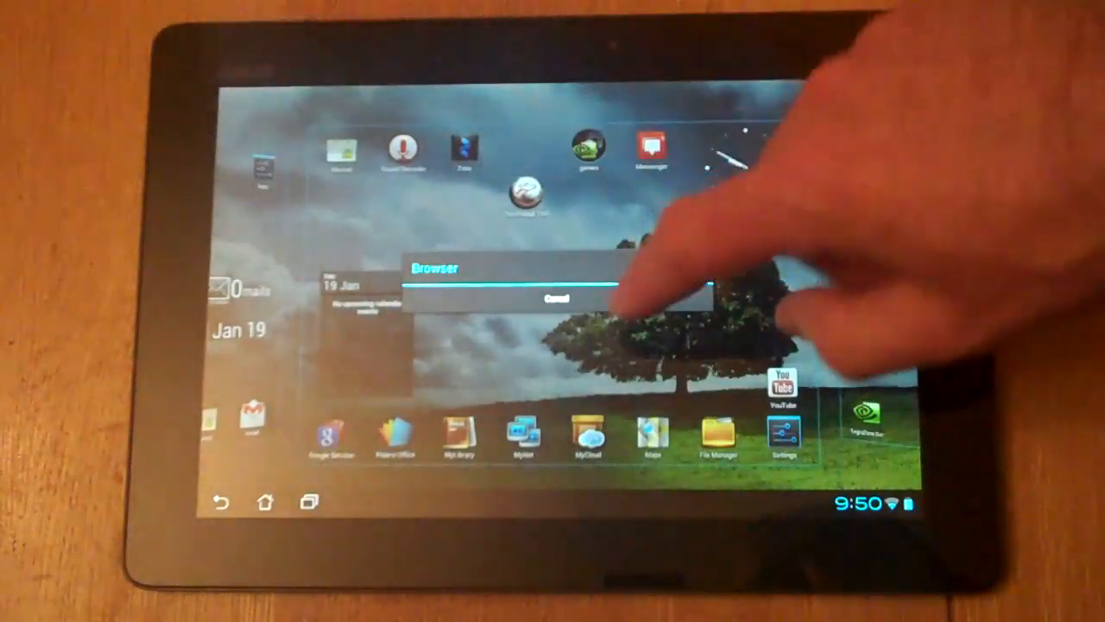
{"action": "left_click", "coordinate": [567, 298]}
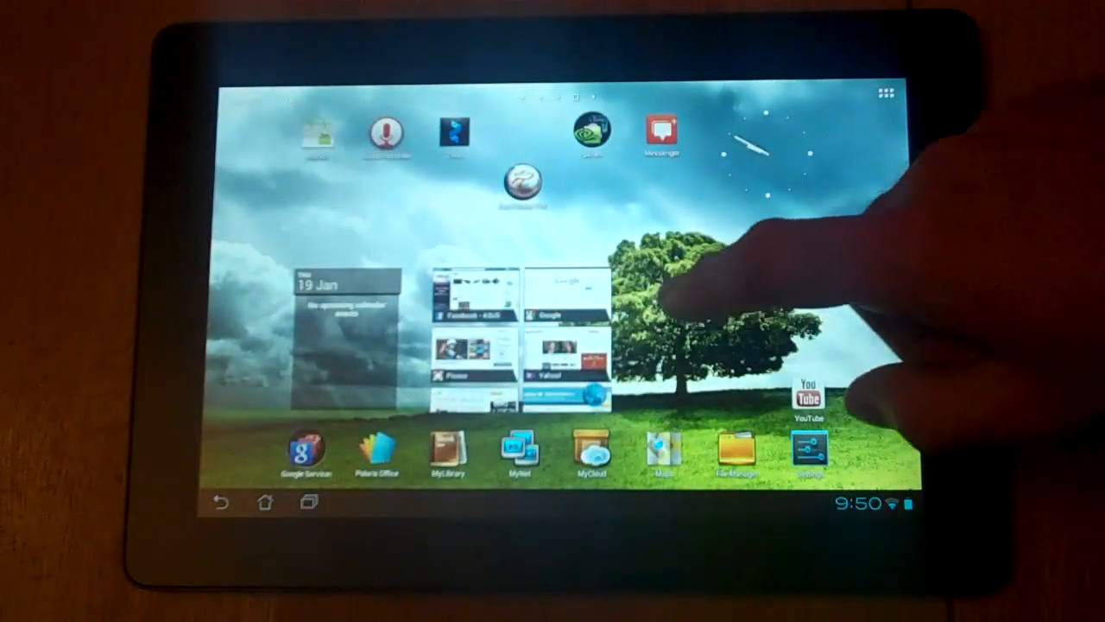